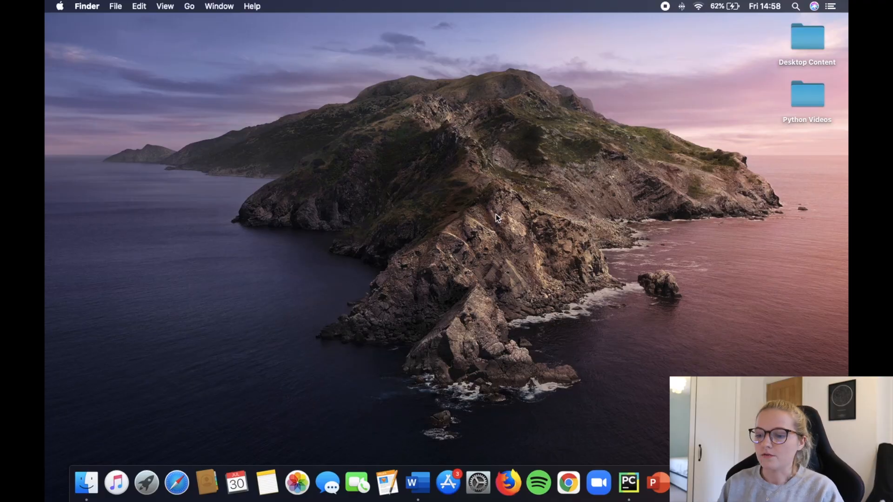
pyautogui.moveTo(561, 214)
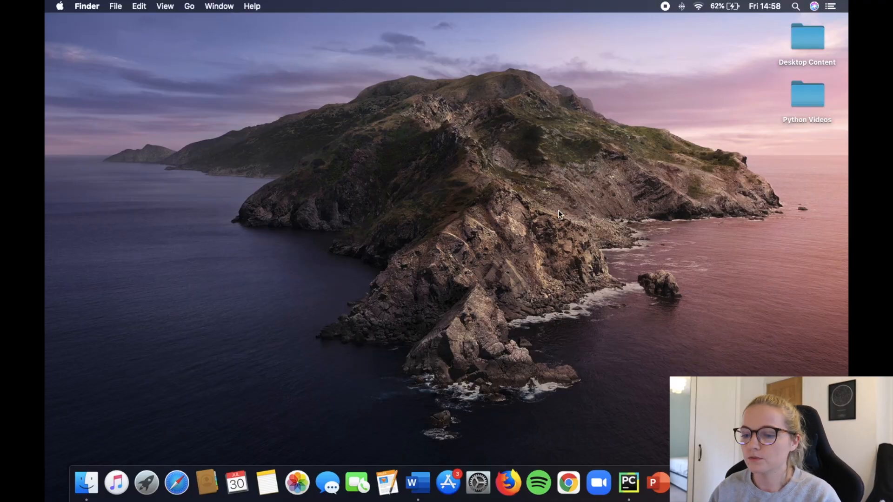
# Step: Launch Terminal from a Spotlight search, leaving a fresh shell prompt ready
pyautogui.write('textEdit')
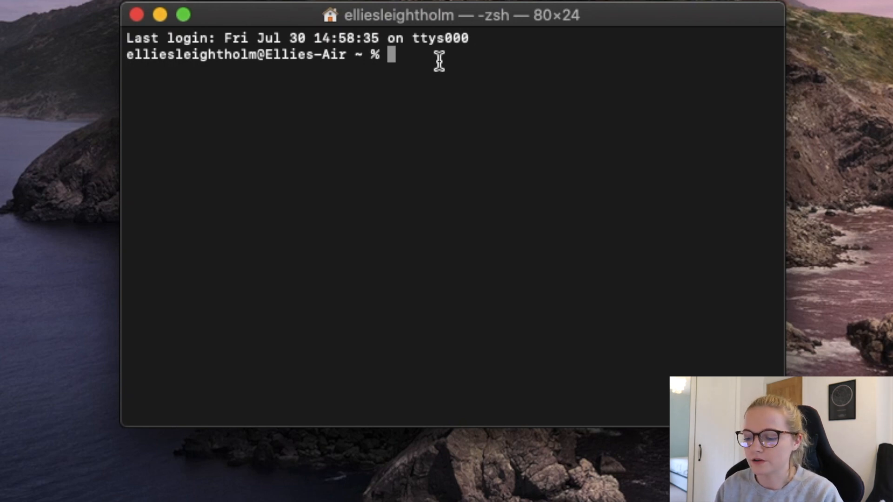
# Step: Run 'pip3 install matplotlib'; pip reports matplotlib and dependencies already satisfied
pyautogui.write('pip3 install mat')
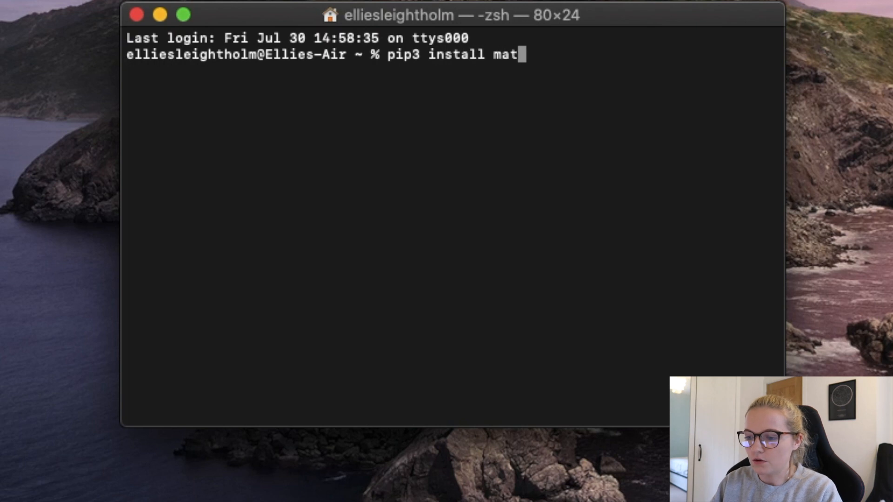
pyautogui.write('plotlib')
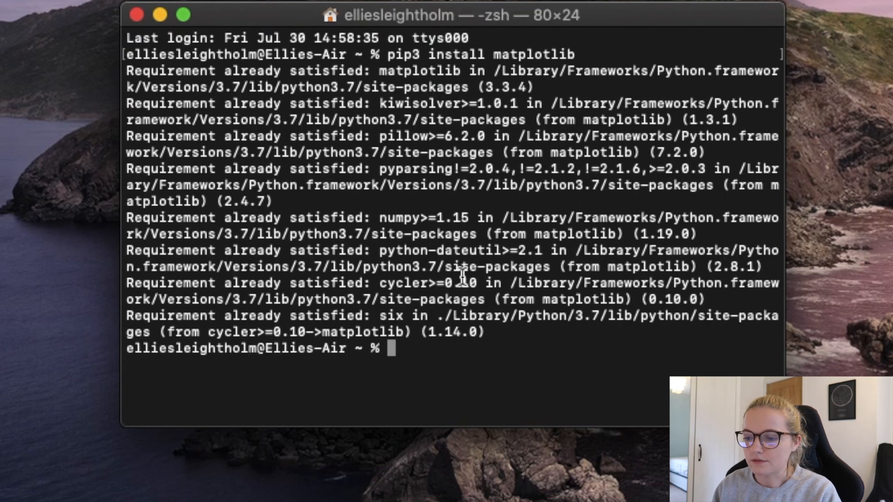
pyautogui.scroll(-3)
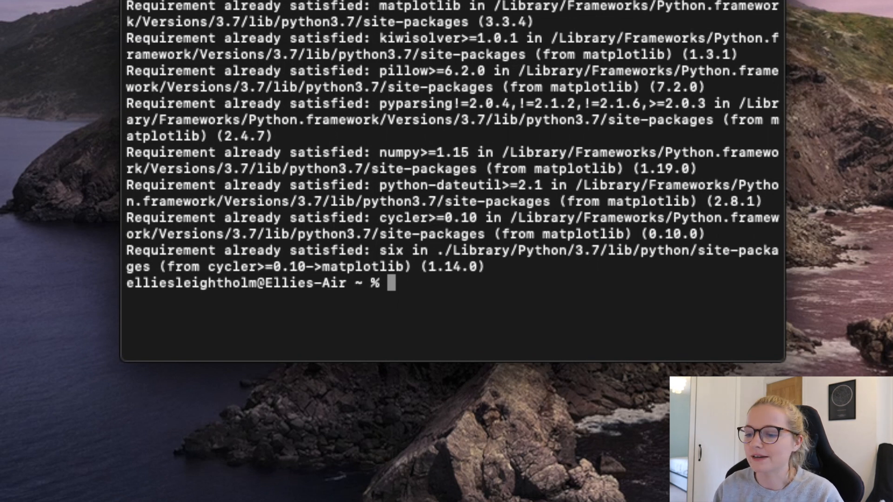
pyautogui.moveTo(519, 271)
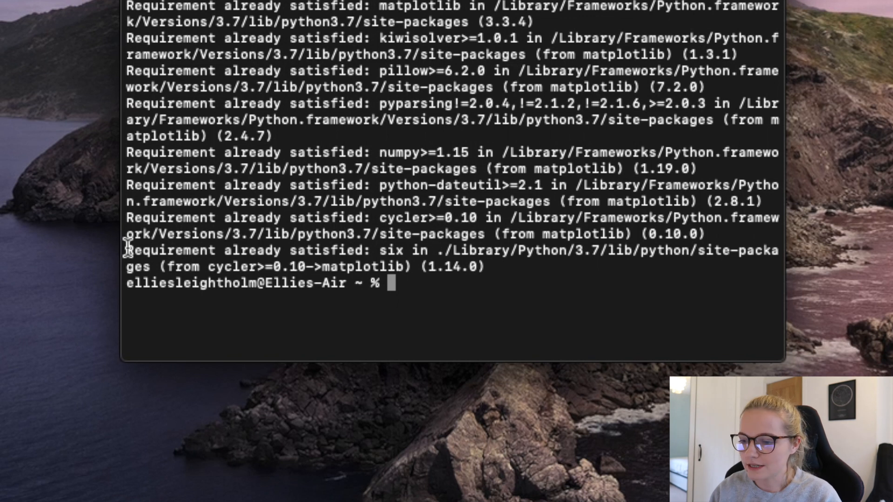
pyautogui.moveTo(129, 250); pyautogui.dragTo(484, 267)
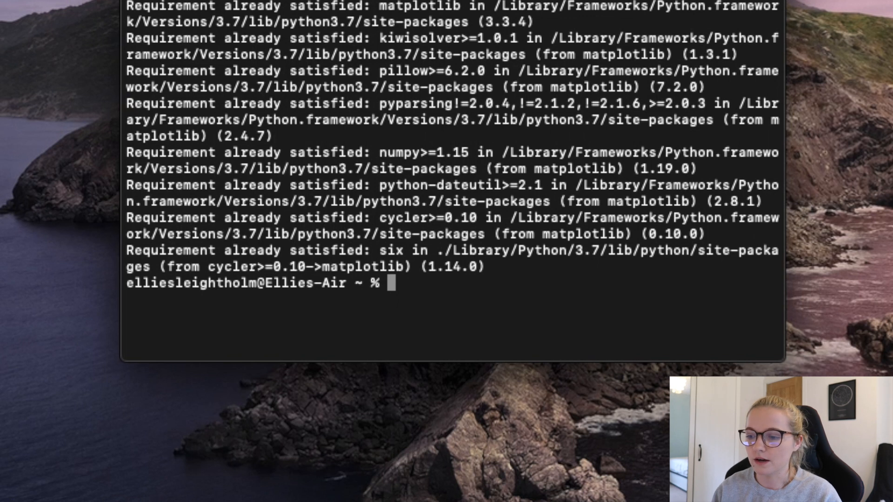
pyautogui.moveTo(402, 284)
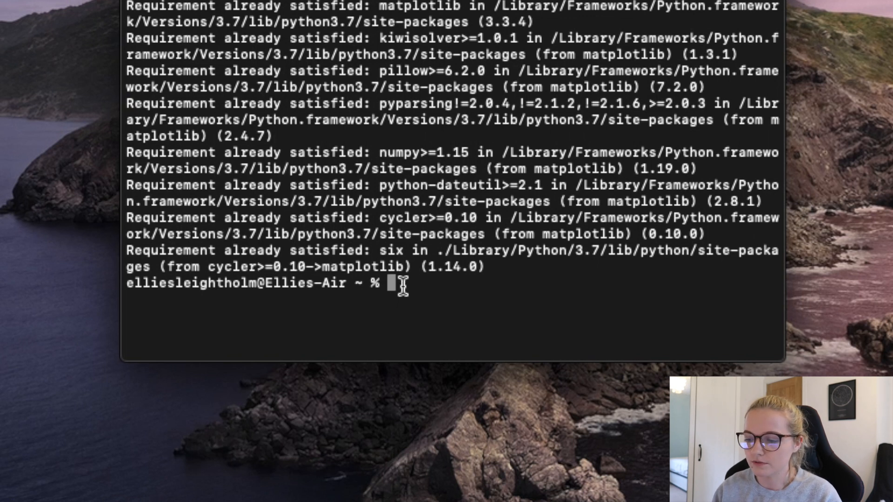
pyautogui.moveTo(430, 289)
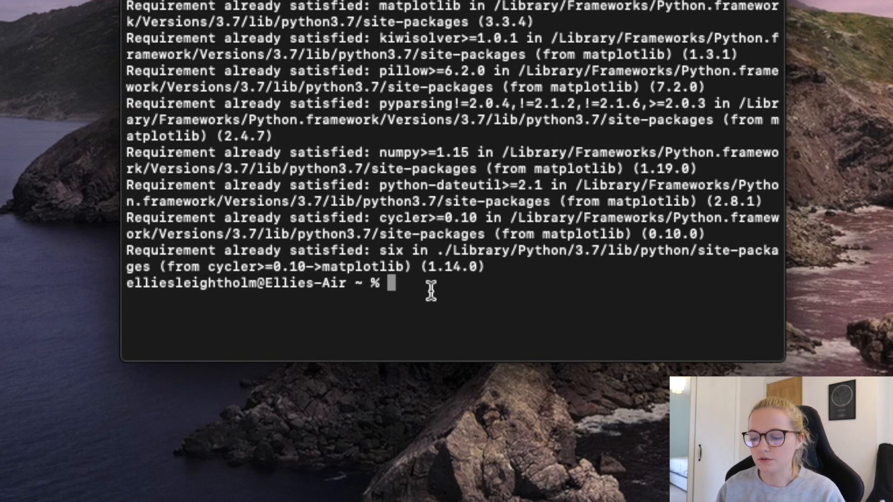
pyautogui.moveTo(393, 283); pyautogui.dragTo(592, 283)
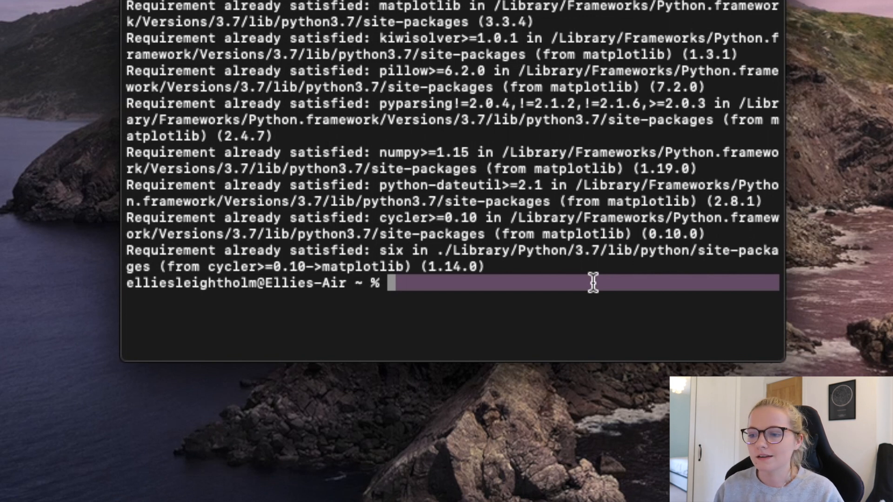
pyautogui.moveTo(477, 311)
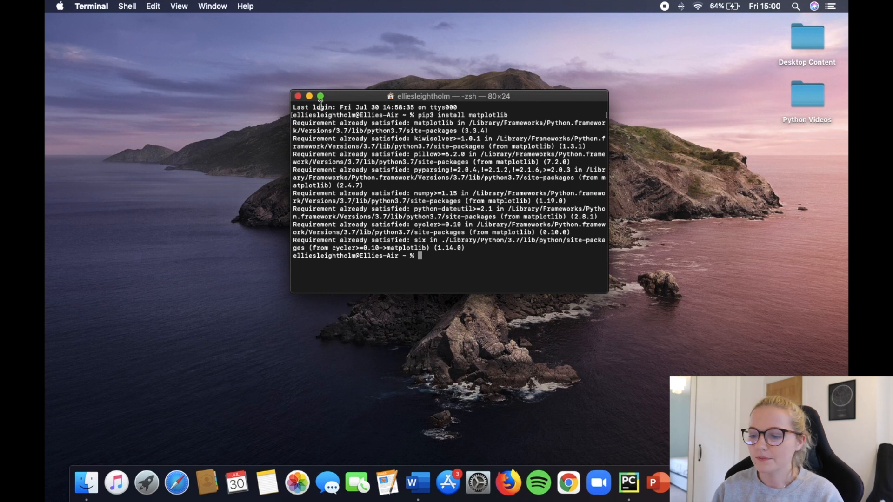
# Step: Switch to PyCharm showing the Matplotlib_Tutorial Series.py script in CodeOfTheFuture
pyautogui.click(297, 95)
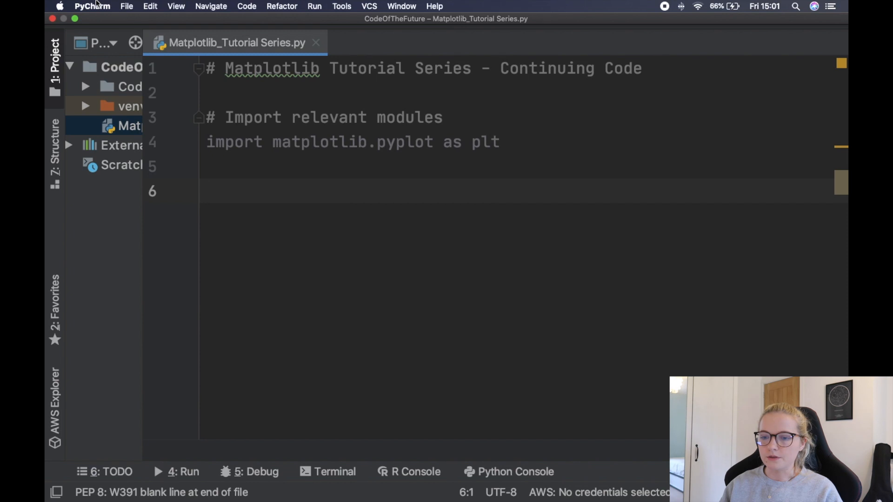
# Step: Reach Project Interpreter in Preferences for CodeOfTheFuture and list available packages to add
pyautogui.click(92, 7)
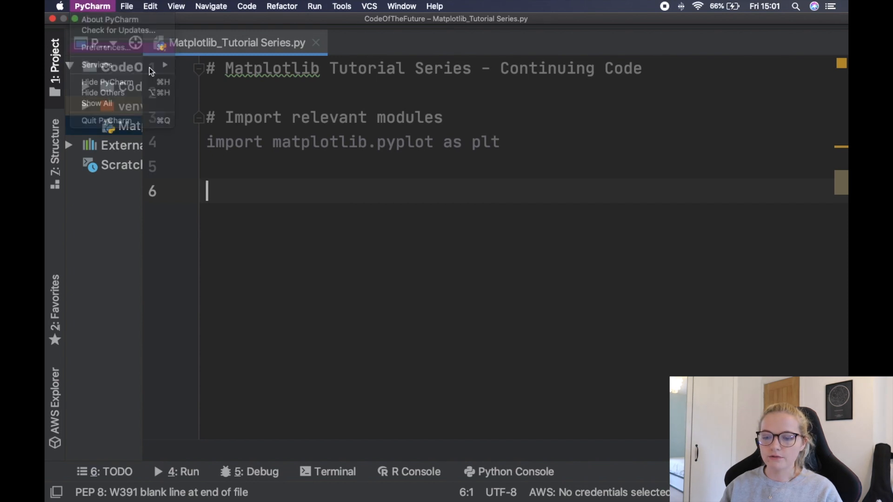
pyautogui.click(104, 46)
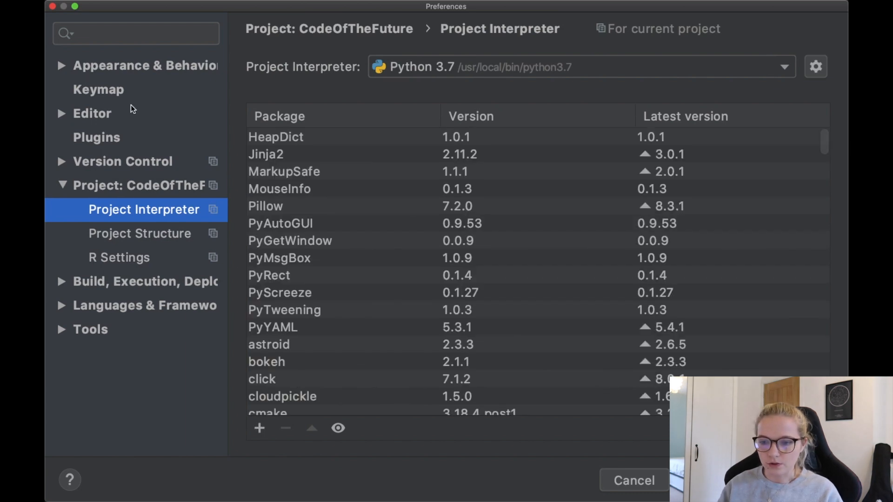
pyautogui.click(137, 185)
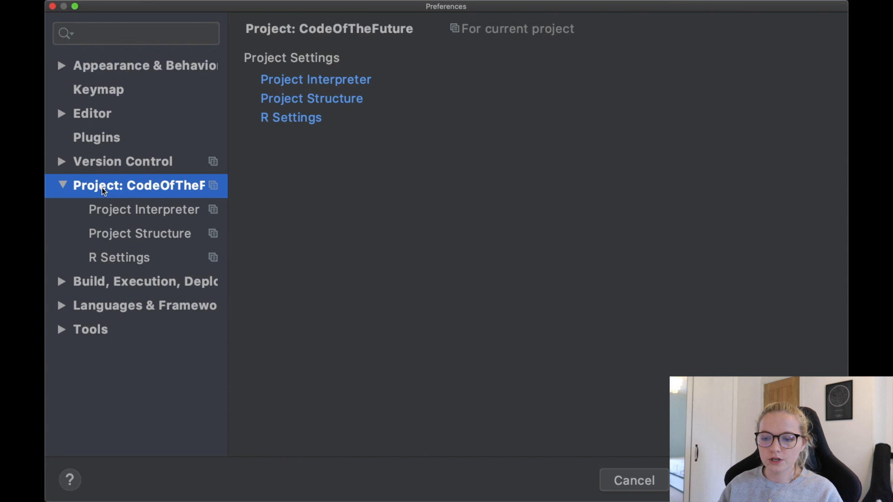
pyautogui.moveTo(123, 244)
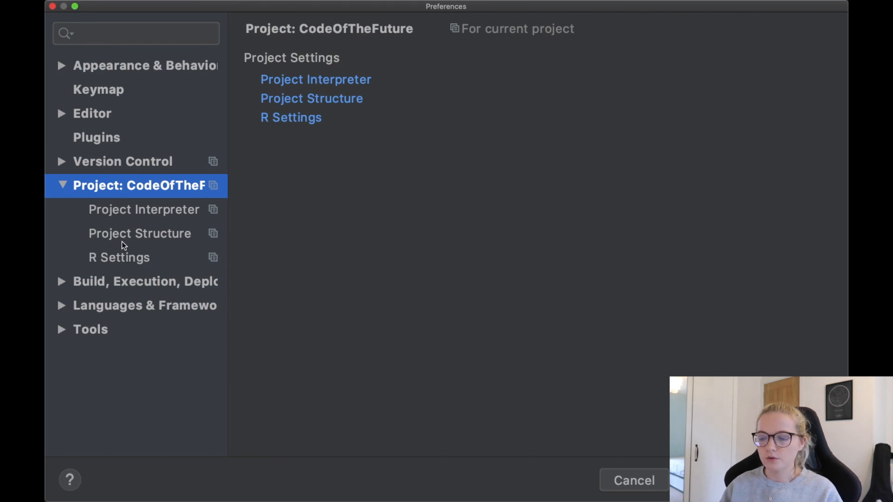
pyautogui.click(144, 209)
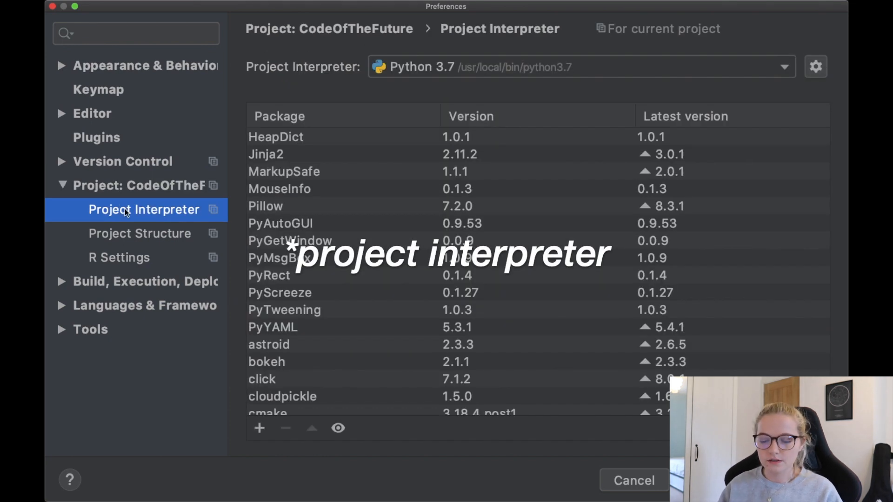
pyautogui.click(259, 428)
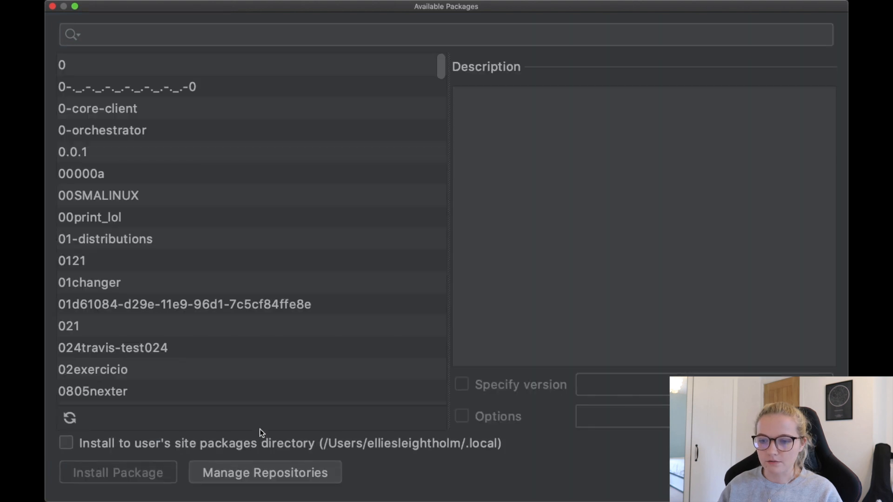
# Step: Search 'ma' in Available Packages and install matplotlib 3.4.2 into the interpreter
pyautogui.write('matplotlib')
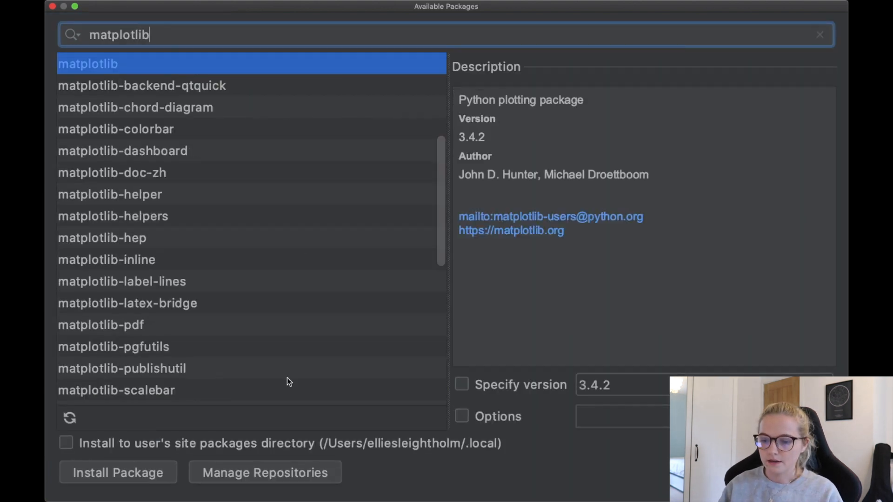
pyautogui.moveTo(668, 21)
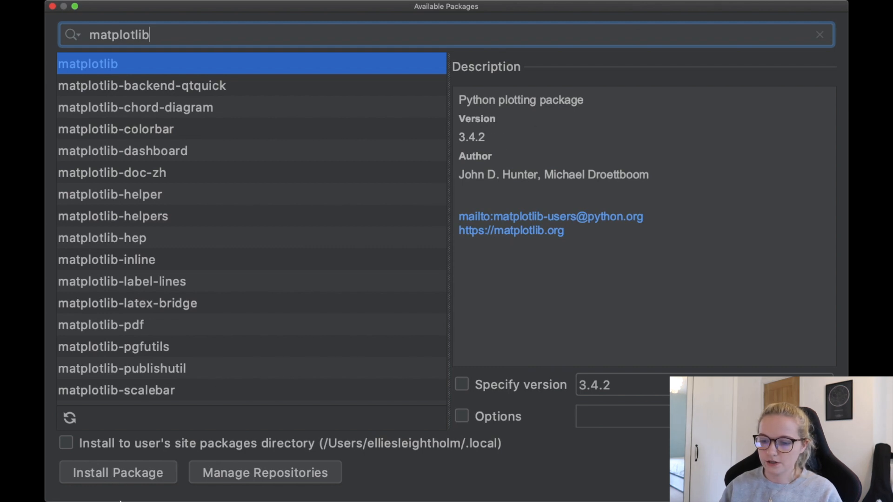
pyautogui.moveTo(406, 465)
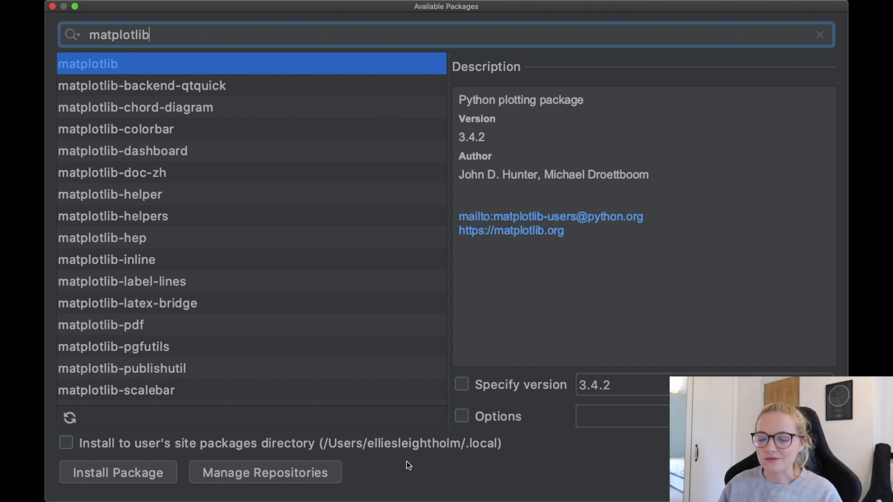
pyautogui.moveTo(131, 456)
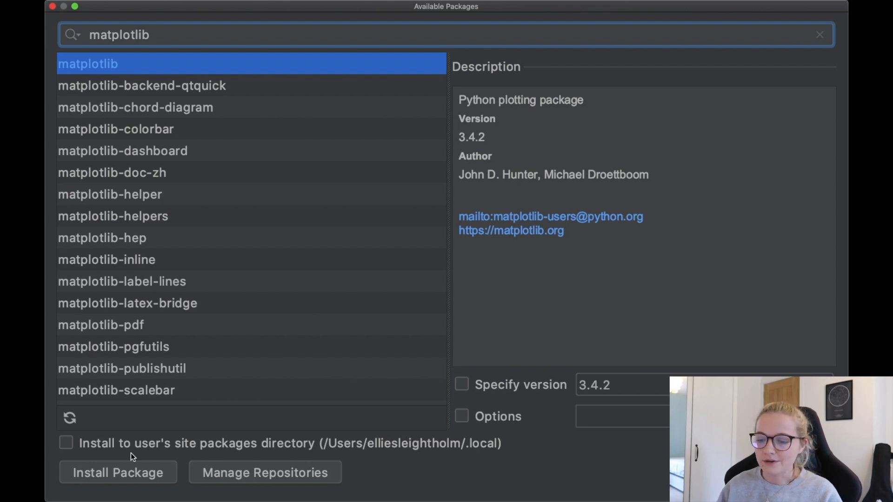
pyautogui.click(118, 473)
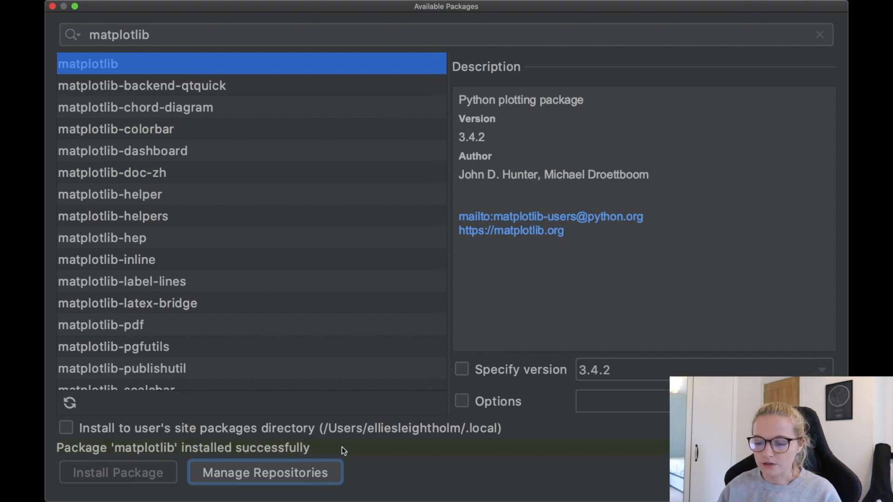
pyautogui.moveTo(62, 17)
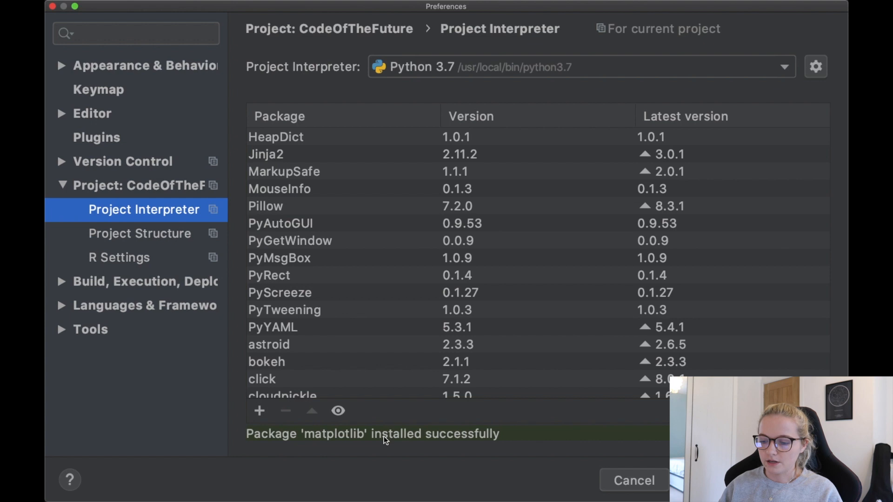
# Step: Scroll the package table to confirm matplotlib is listed, then OK out of Preferences
pyautogui.scroll(-3)
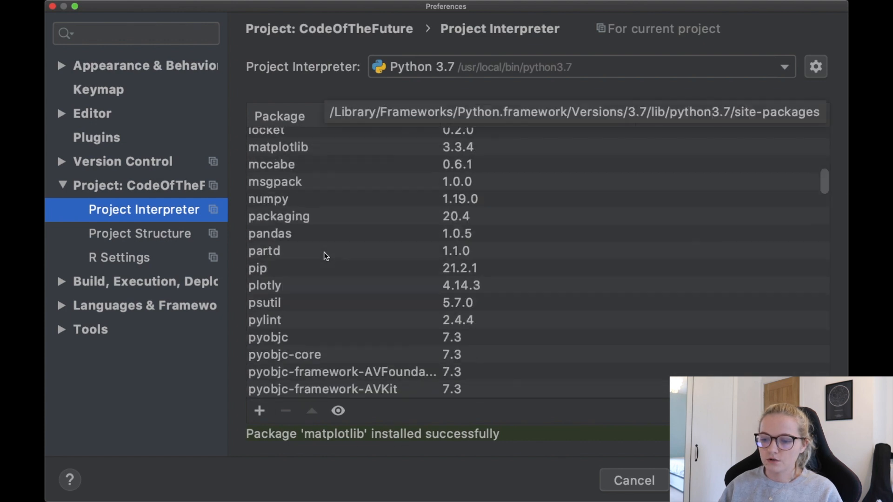
pyautogui.scroll(-3)
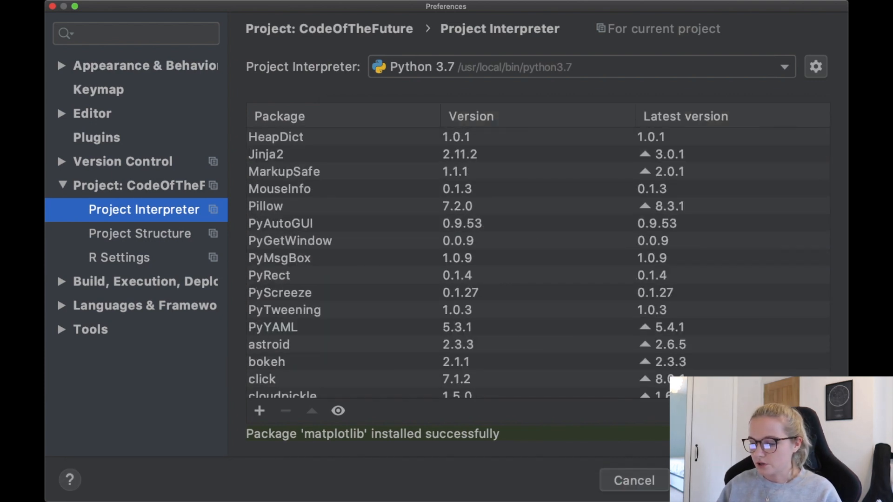
pyautogui.click(633, 480)
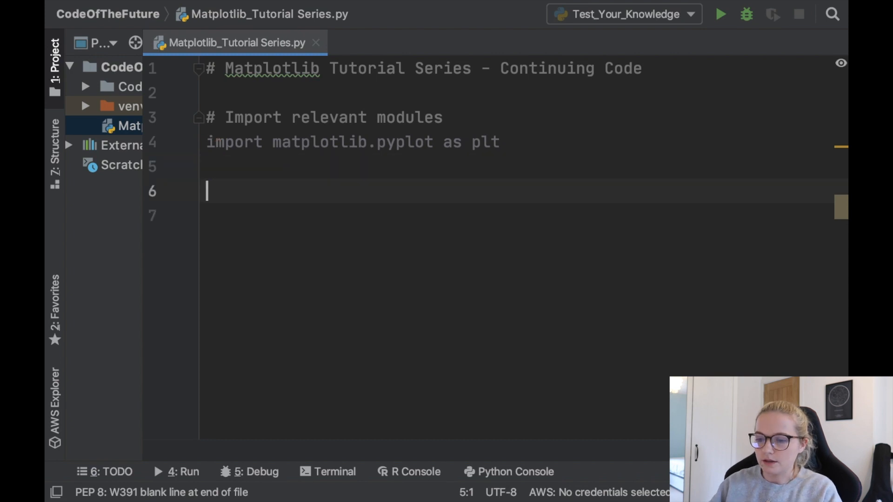
# Step: Add 'import matplotlib' on line 6 below the pyplot import in the tutorial script
pyautogui.write('import matplotlib')
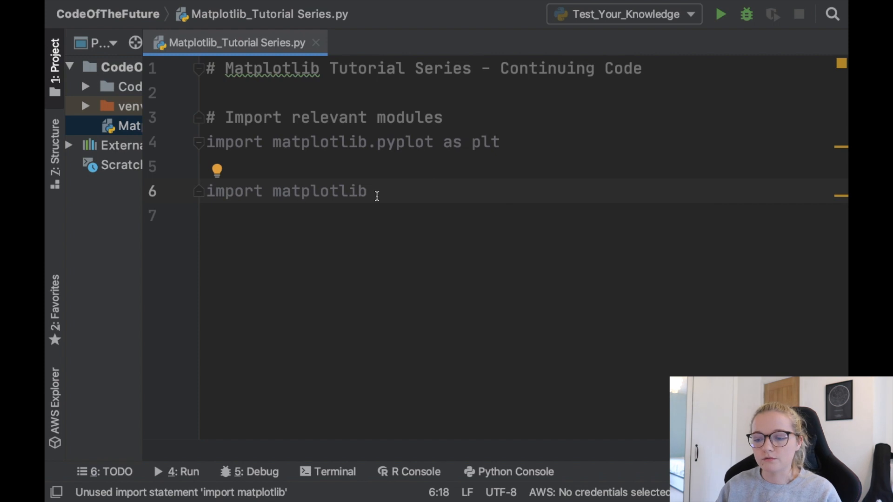
pyautogui.moveTo(427, 202)
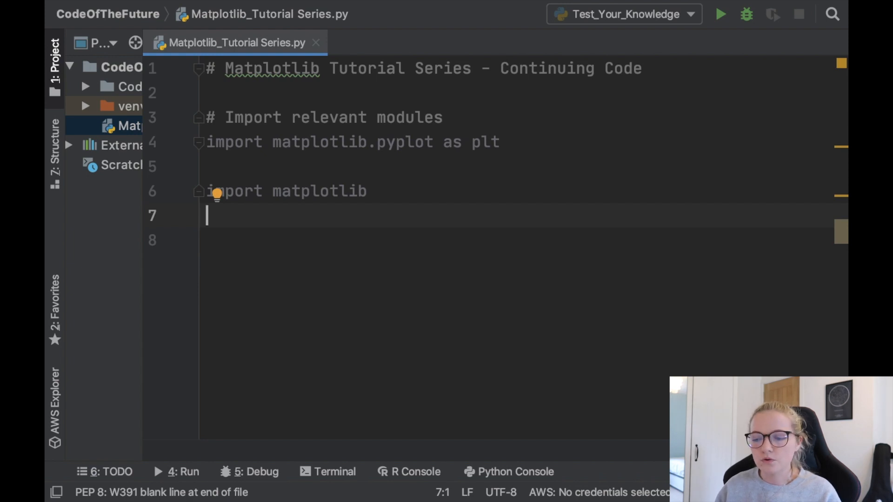
pyautogui.moveTo(406, 202)
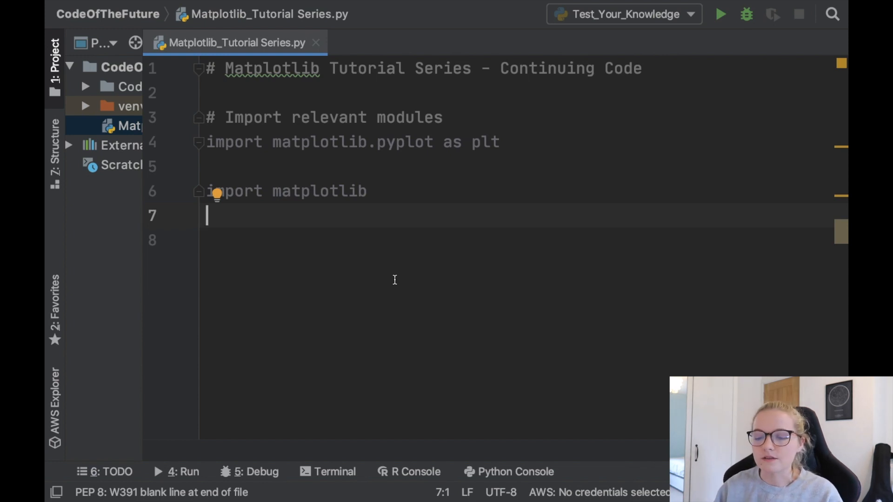
pyautogui.moveTo(143, 169)
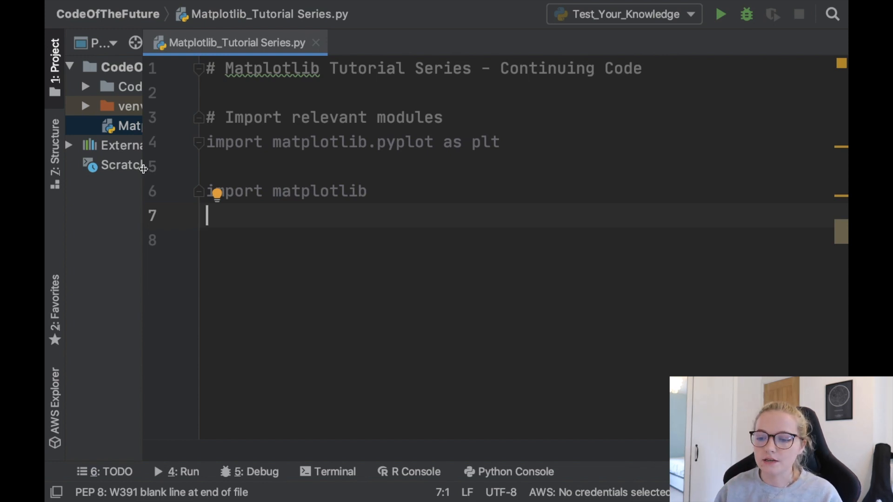